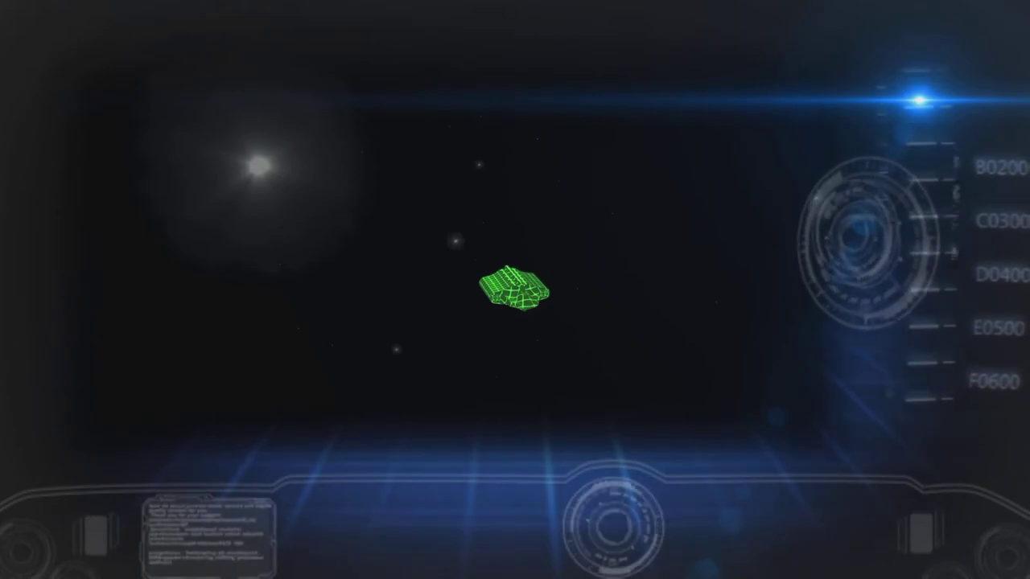
# Select the Pirate Transport on the science map to show its scan readout with shields at 350.
pyautogui.click(515, 291)
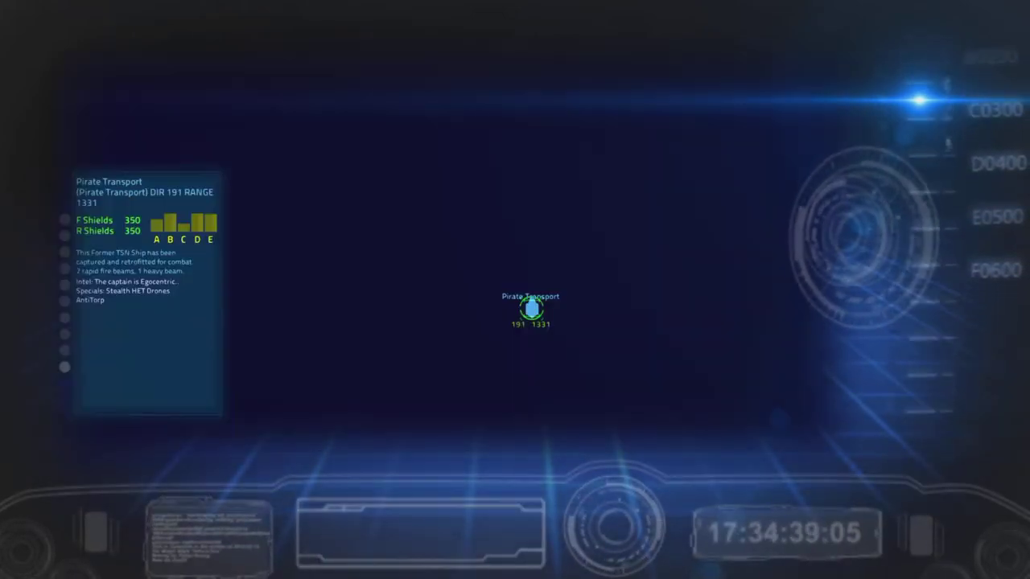